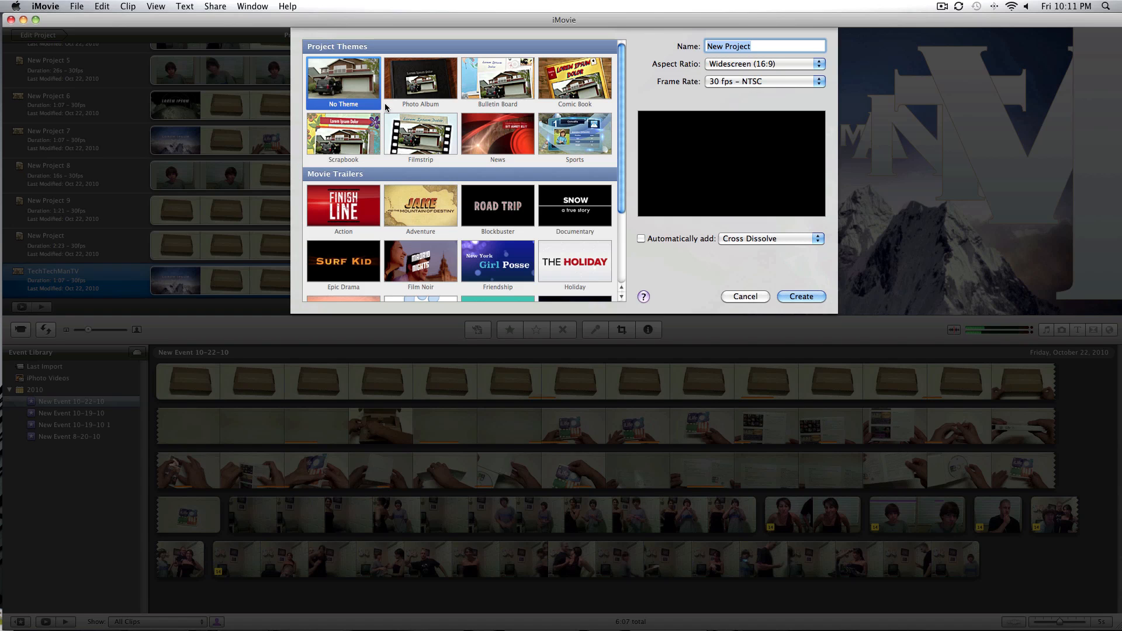
mouse_move(624, 148)
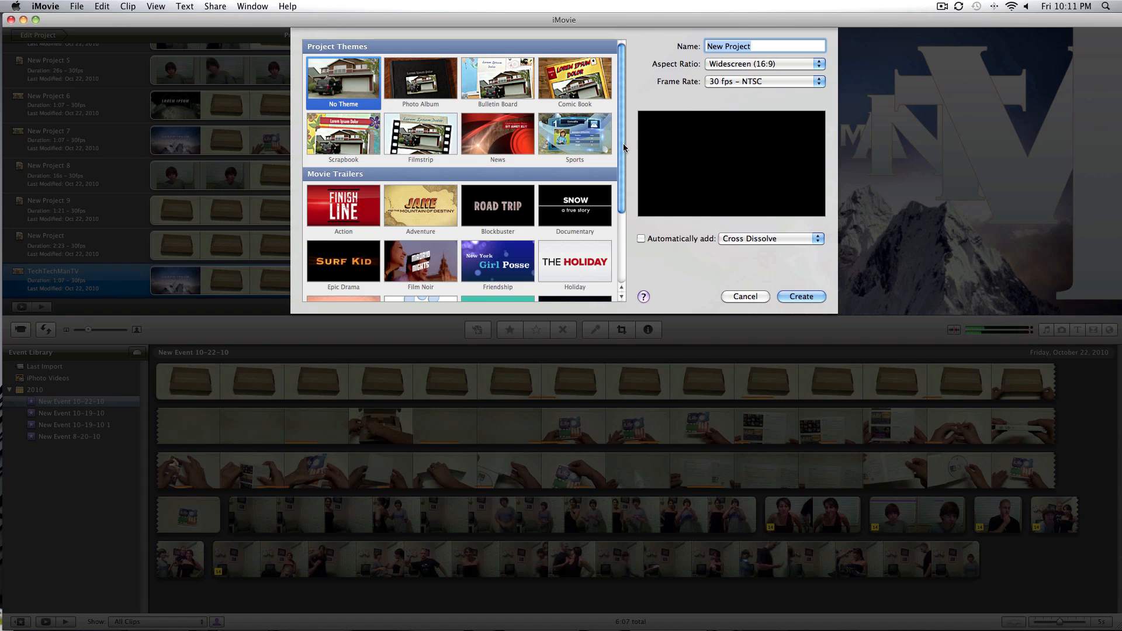
Start a new Movie Trailers project and name it 'TTMTV Test Video'.
scroll(down, 3)
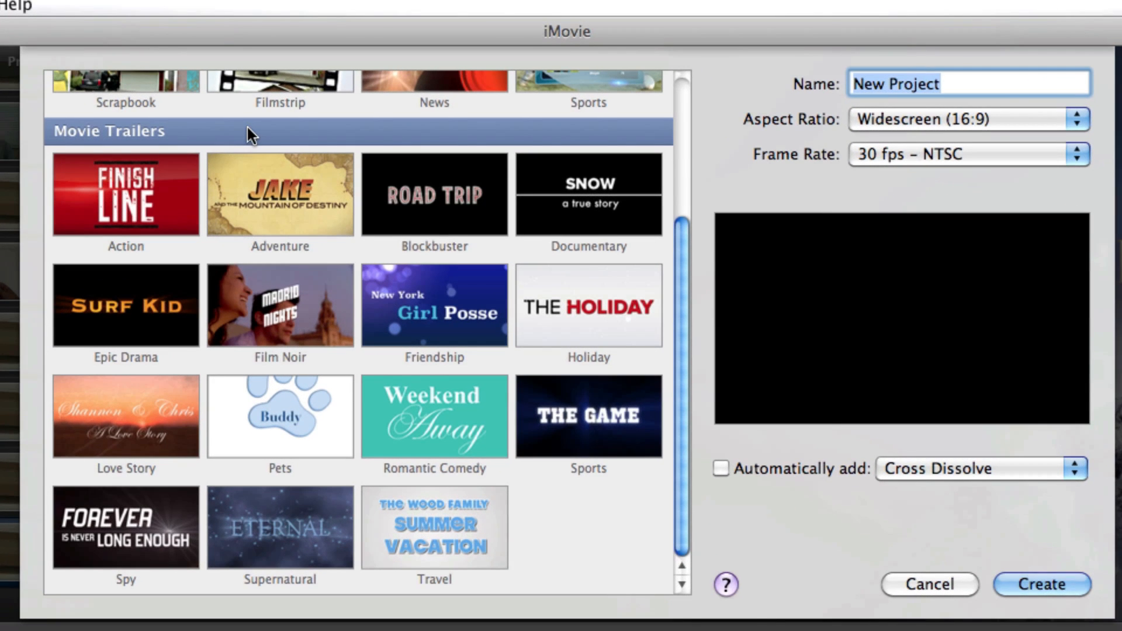
mouse_move(260, 128)
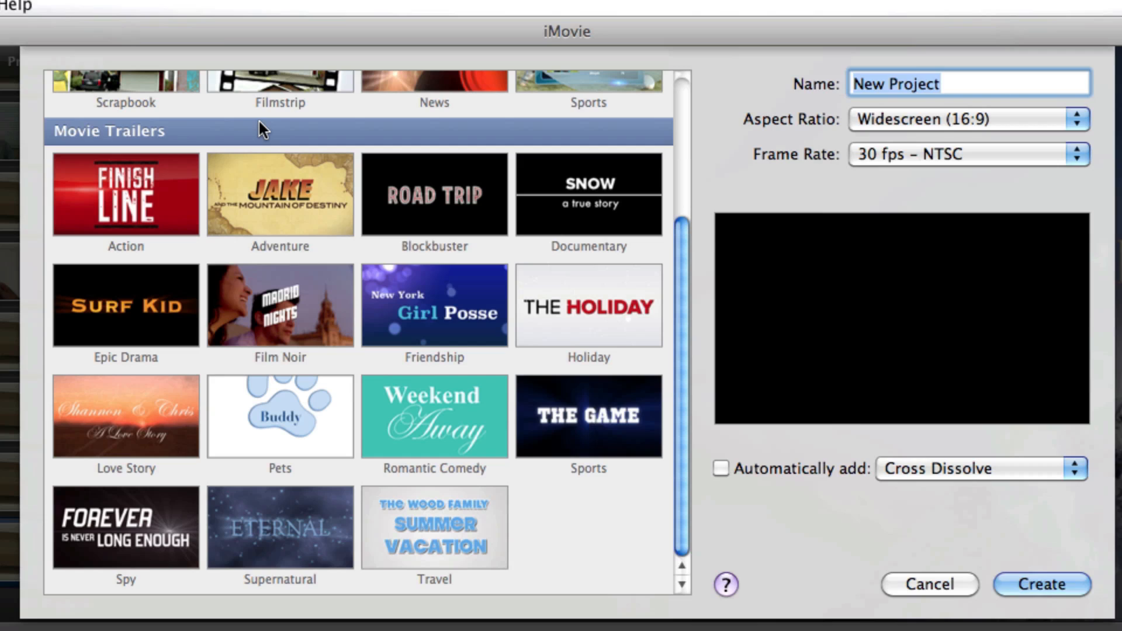
mouse_move(184, 176)
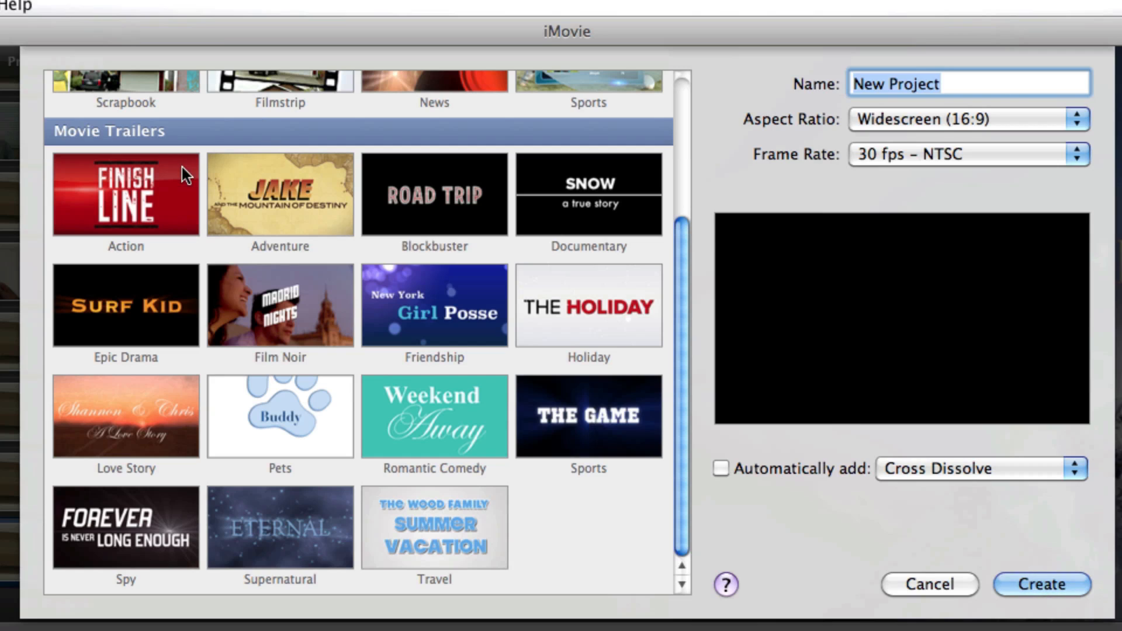
click(588, 194)
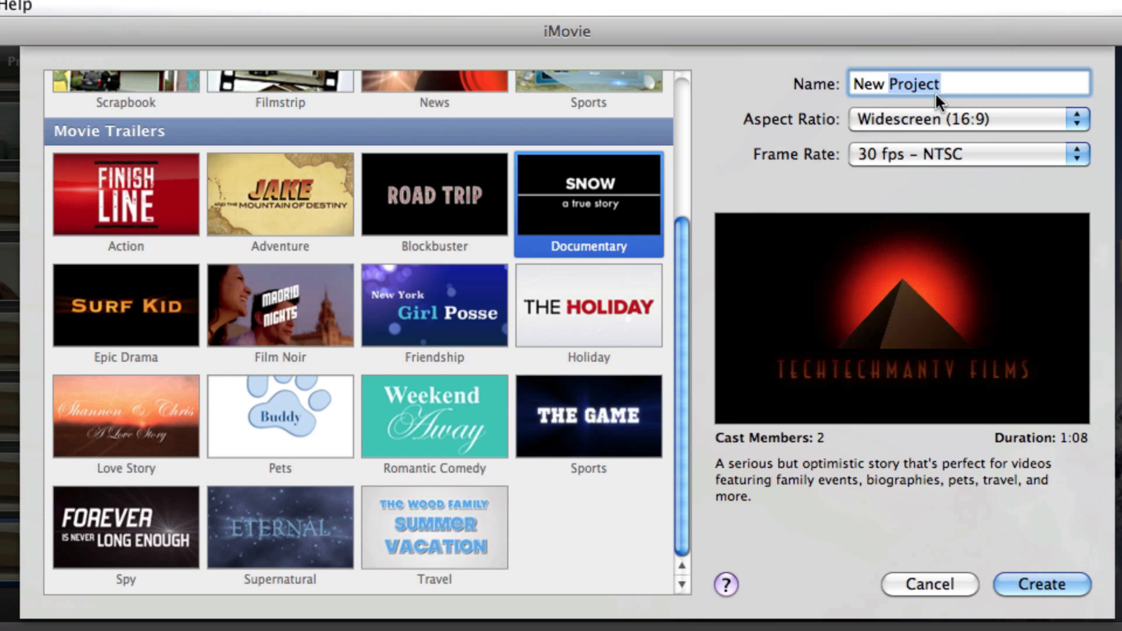
text(TTMTV)
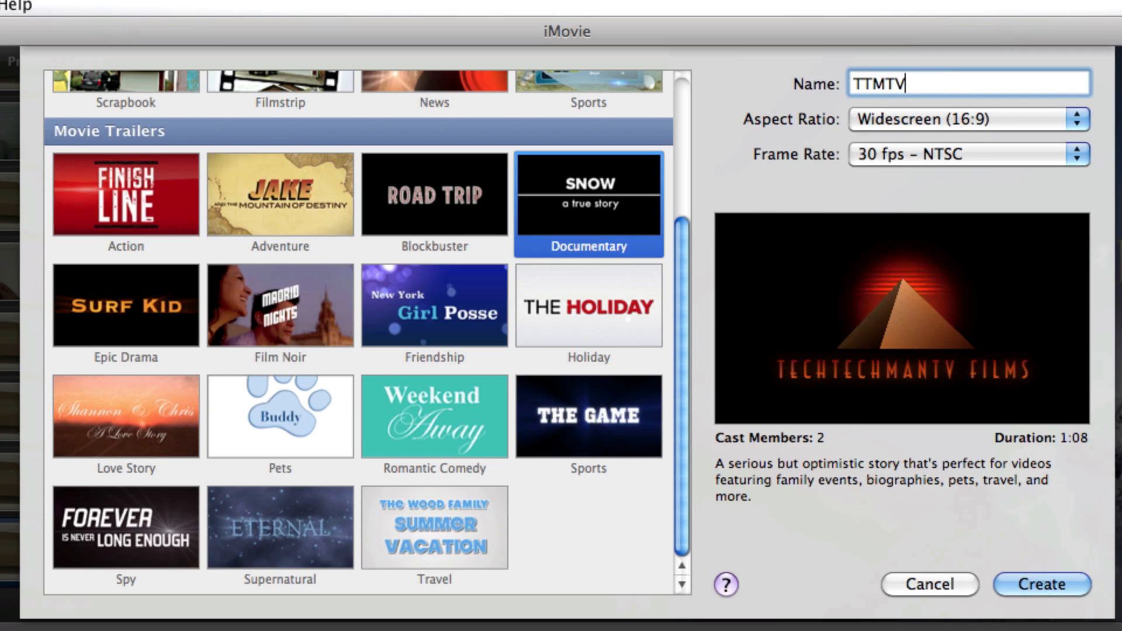
text(Test)
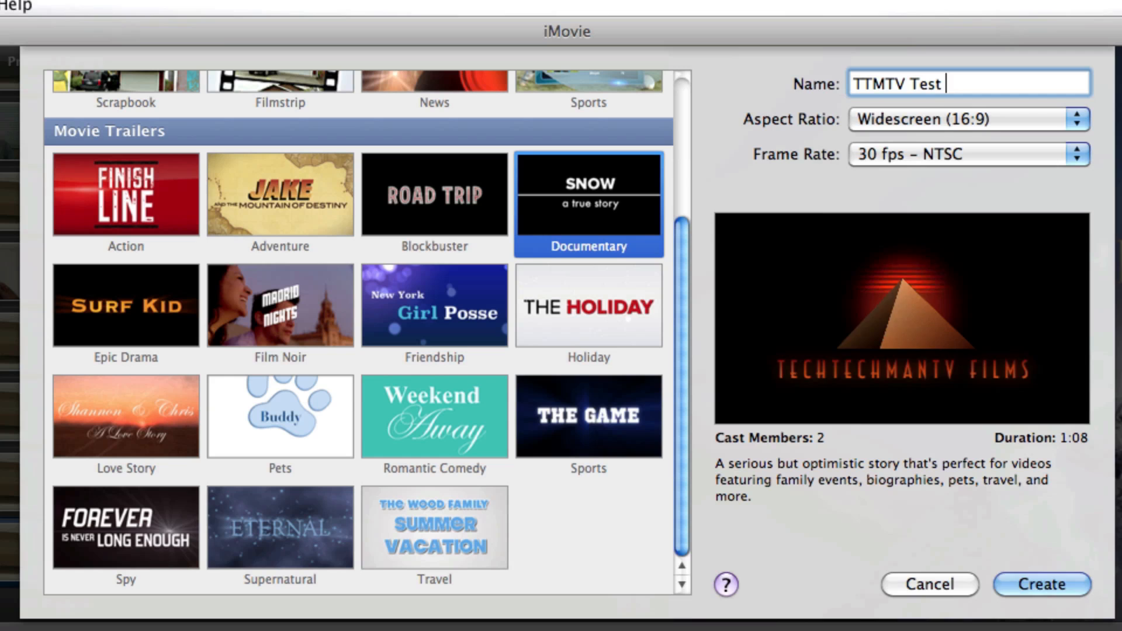
text(Viodeo)
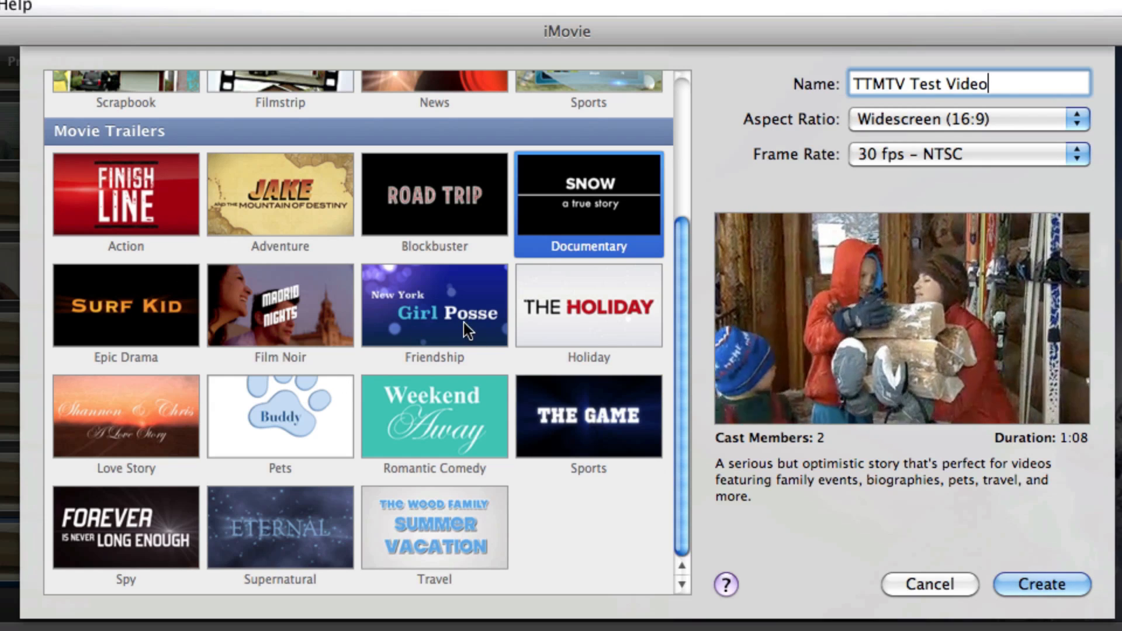
Preview trailer styles and settle on the Supernatural template.
click(434, 527)
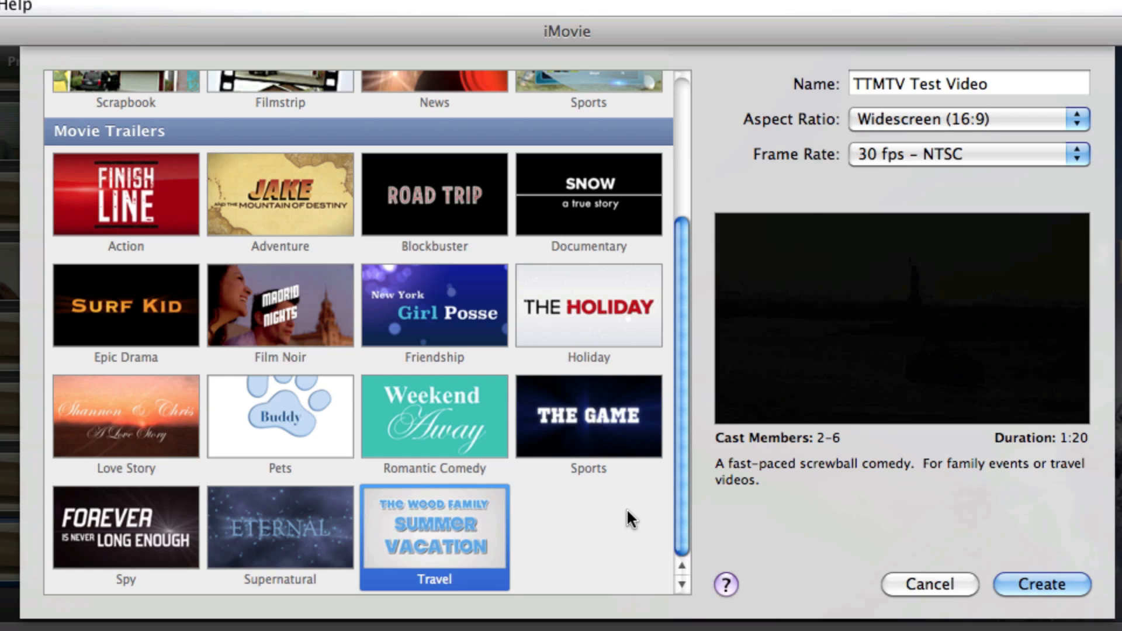
click(280, 528)
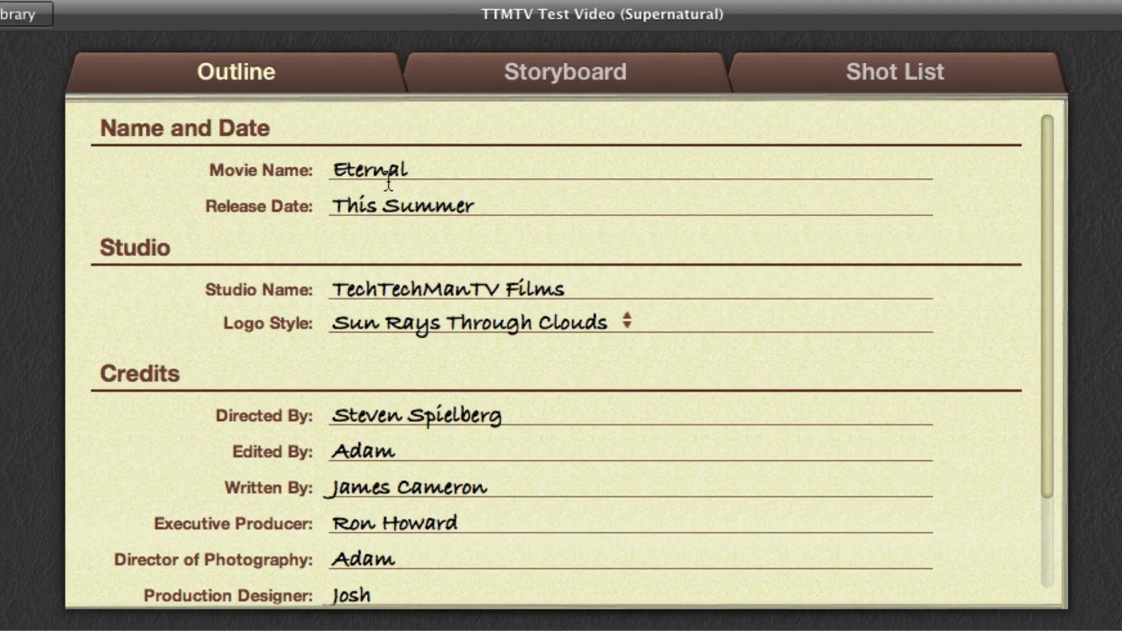
Enter TTMTV as the movie name, review the outline's release date, logo and credits, then move to the storyboard.
text(TTMTV Test Video)
text(October, 2010)
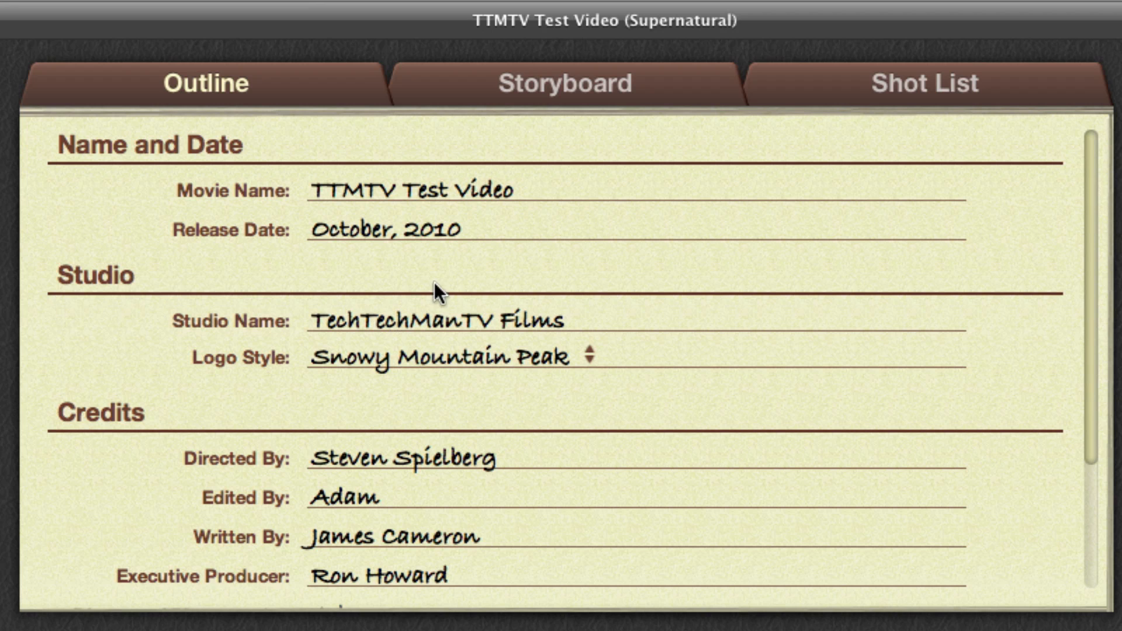
scroll(down, 3)
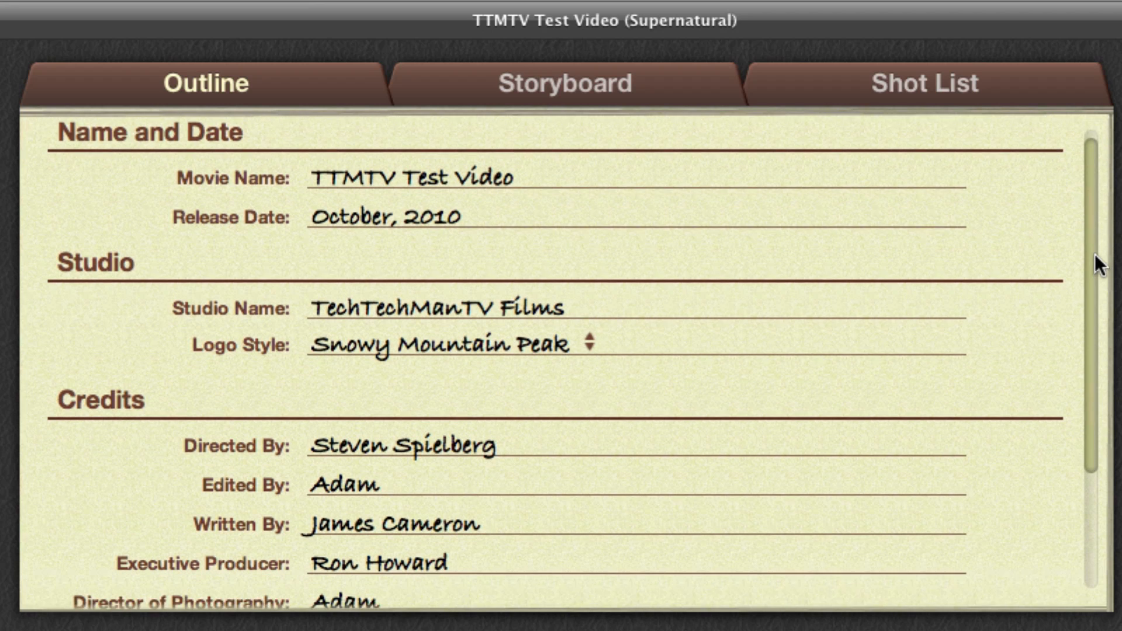
scroll(down, 3)
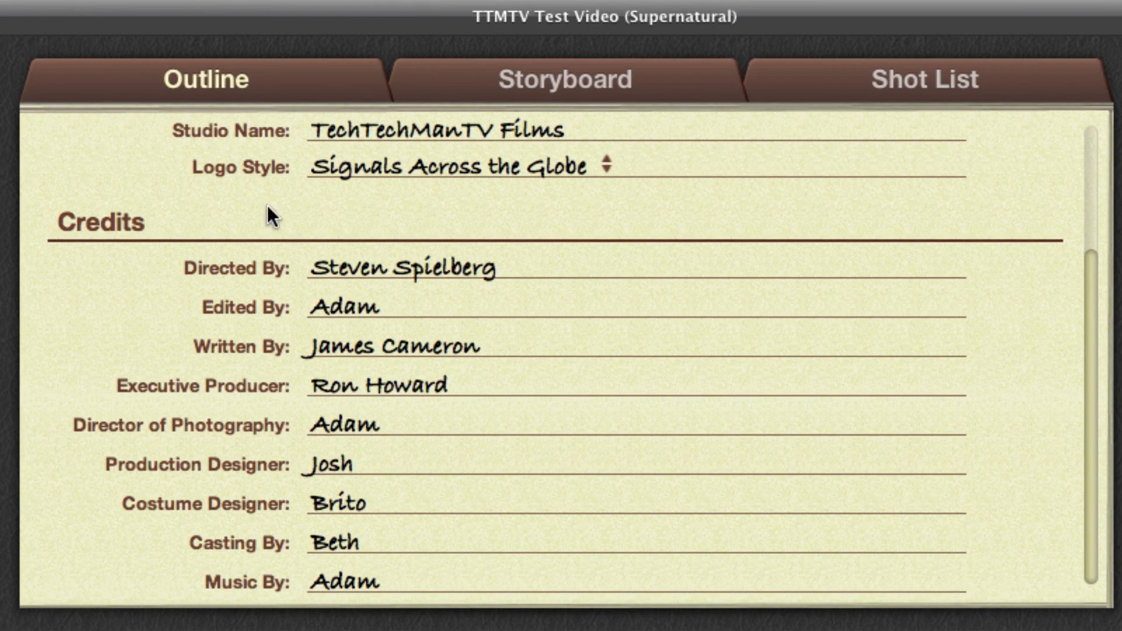
mouse_move(229, 279)
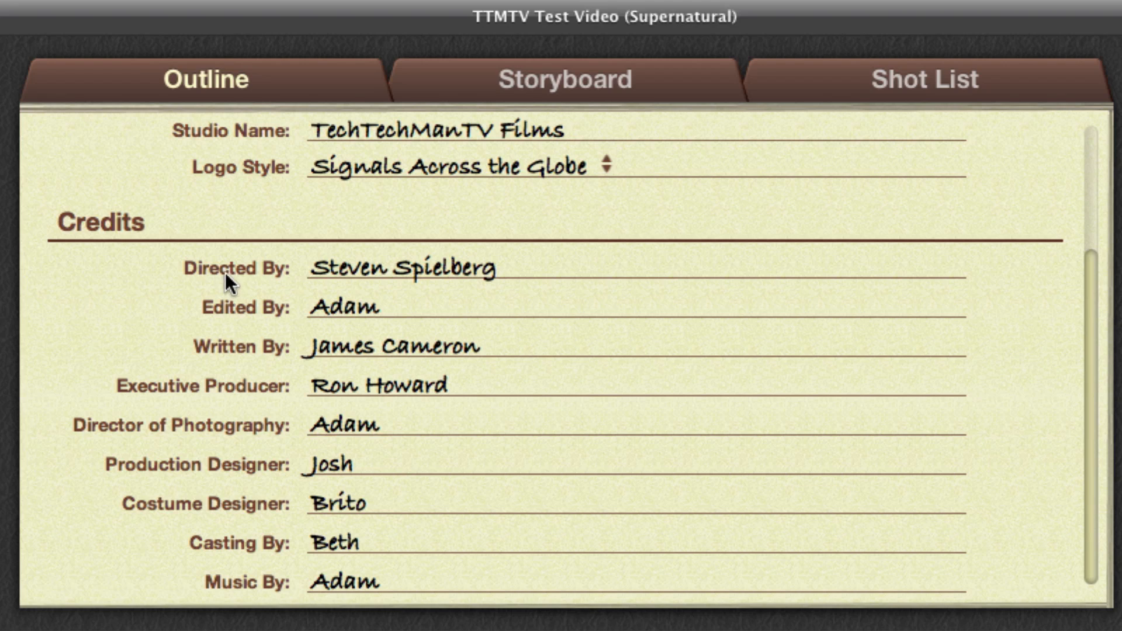
mouse_move(255, 402)
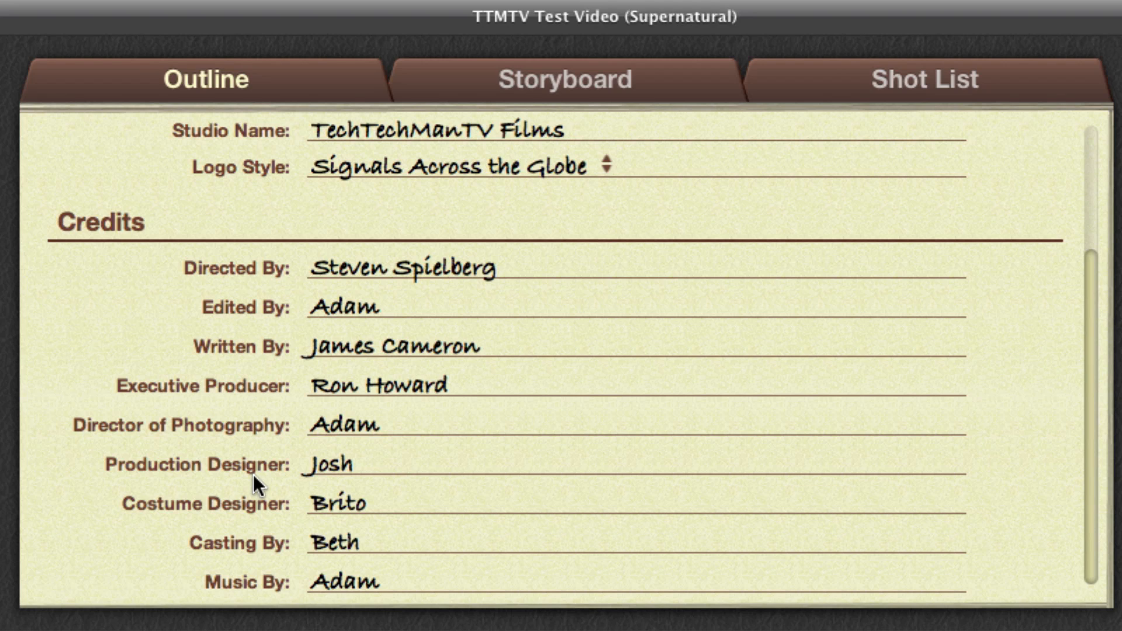
mouse_move(277, 558)
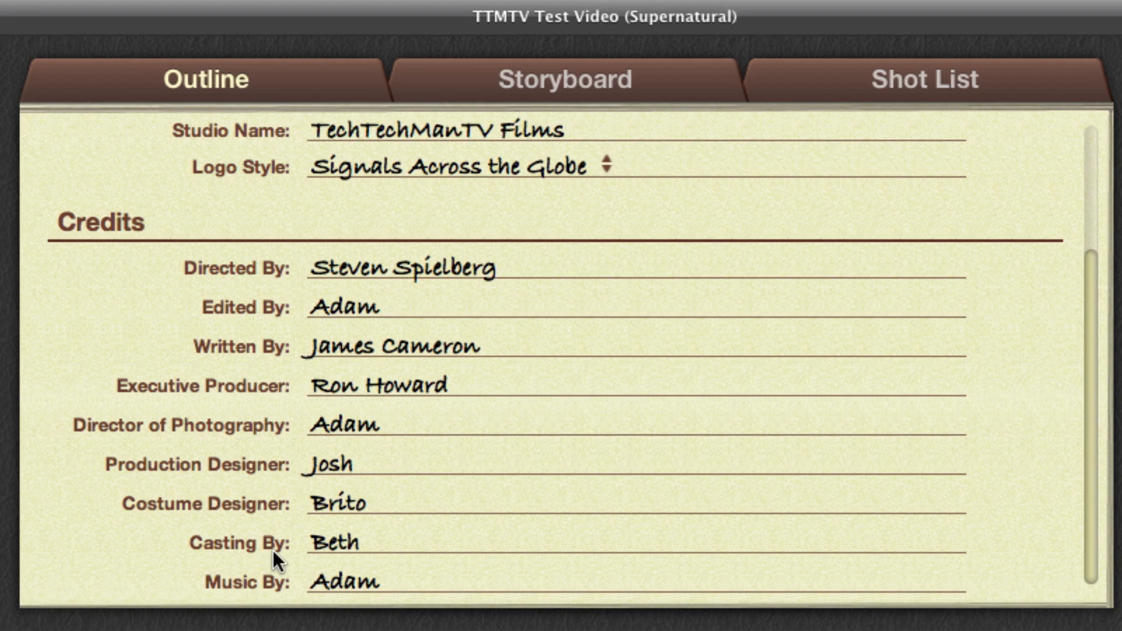
click(565, 79)
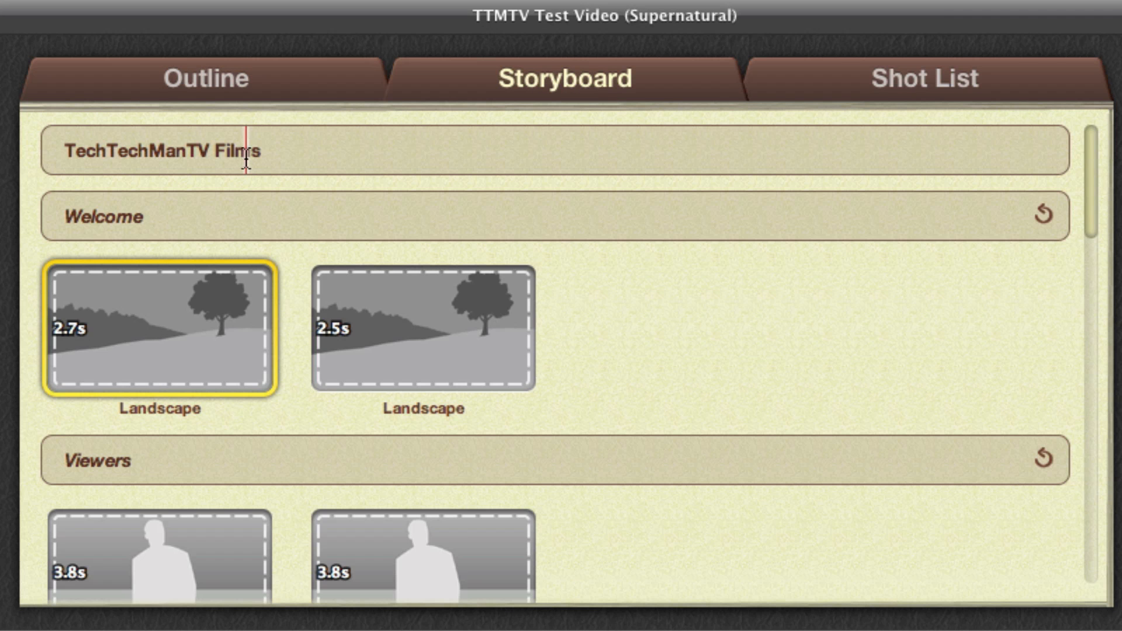
Edit the studio name title text in the storyboard.
double_click(99, 218)
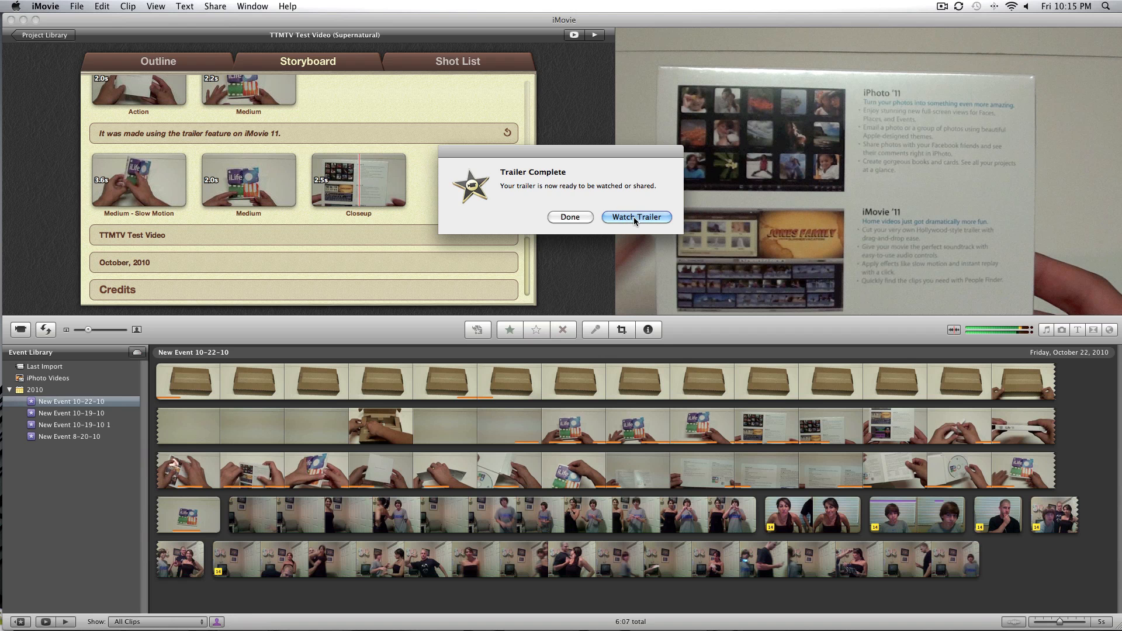
Watch the finished trailer full screen from the Trailer Complete dialog.
click(635, 217)
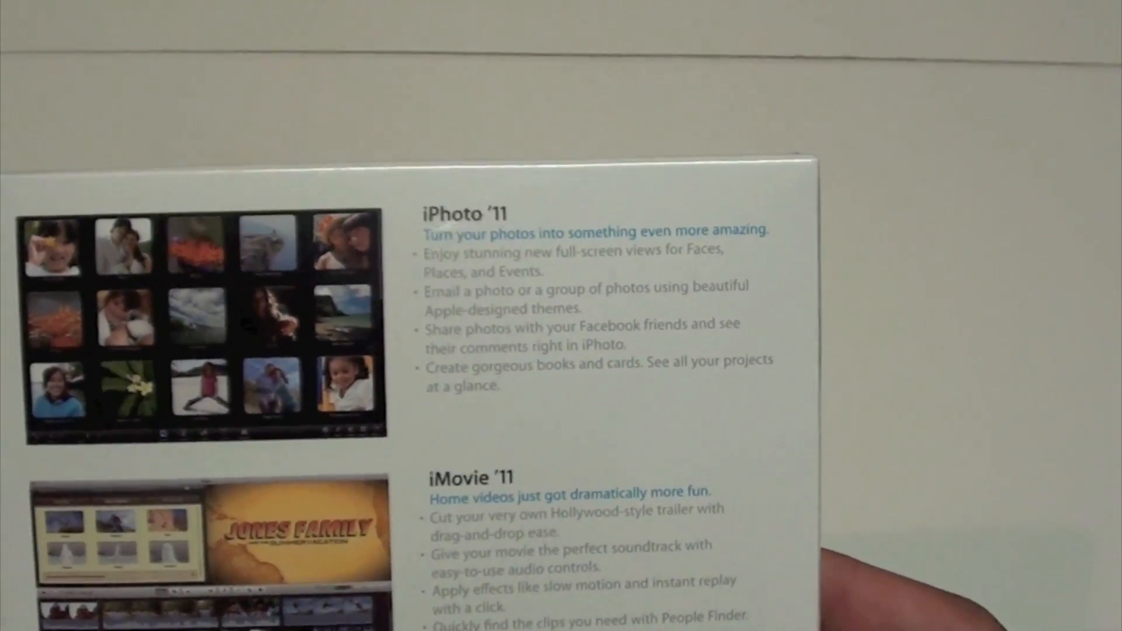